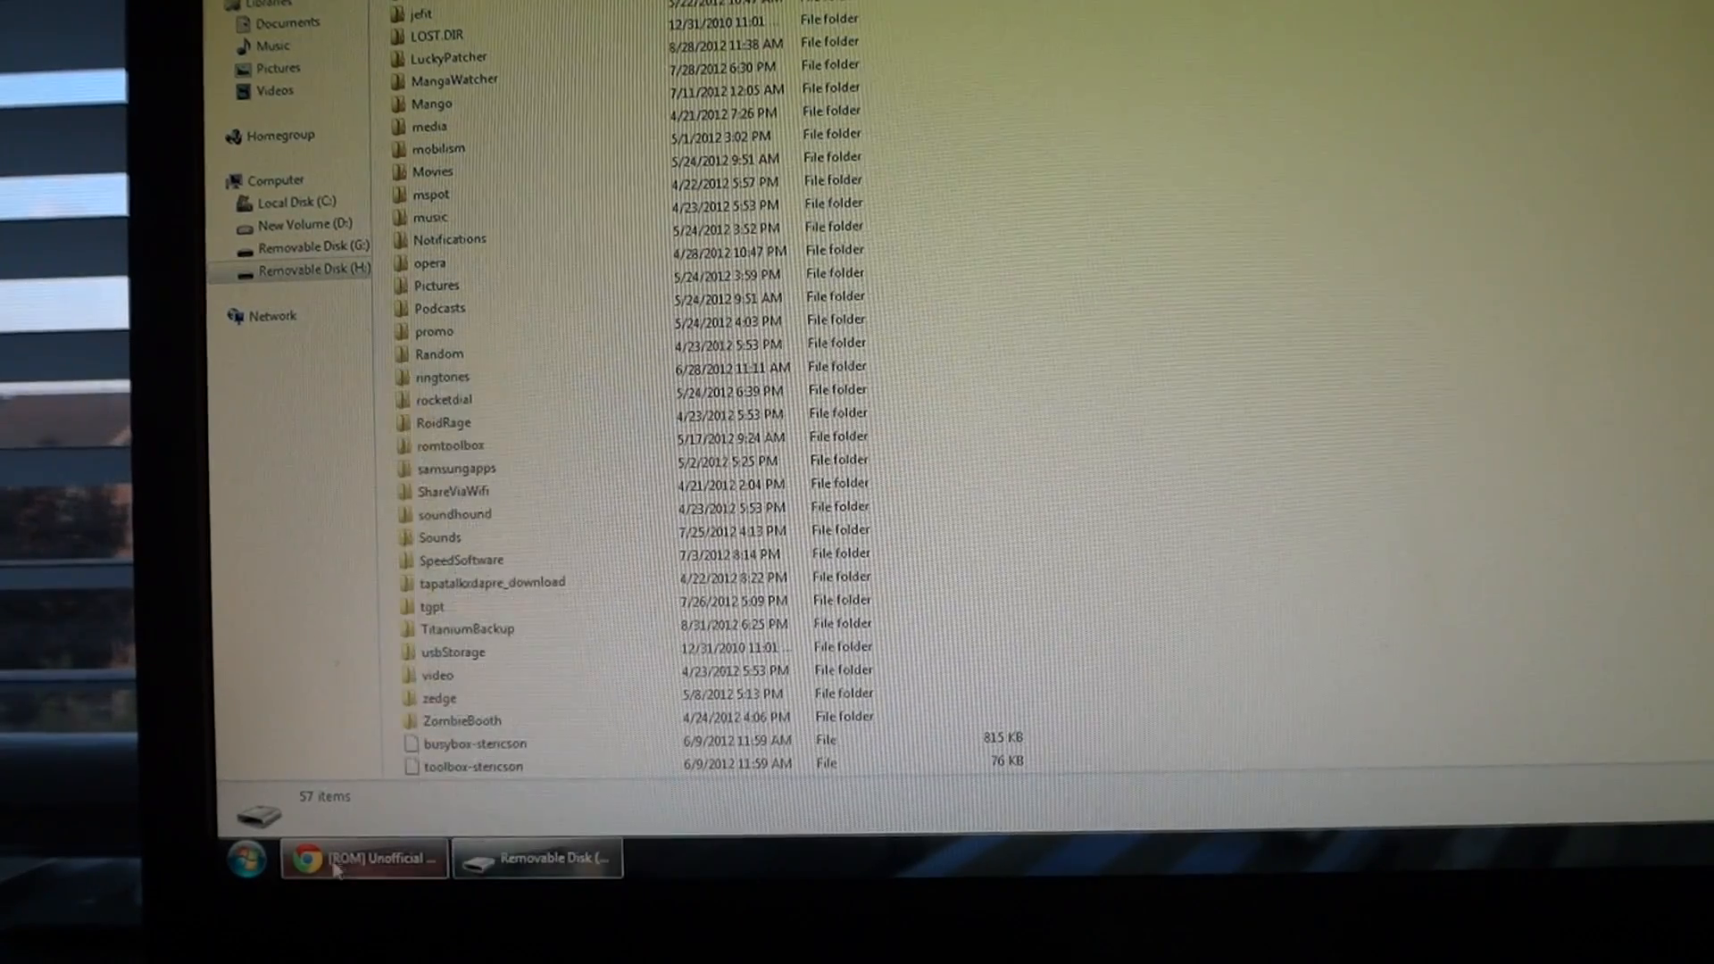
Step: Copy the ROM and gapps zips (181 MB) onto Removable Disk (H:) and show full progress details
left_click(364, 857)
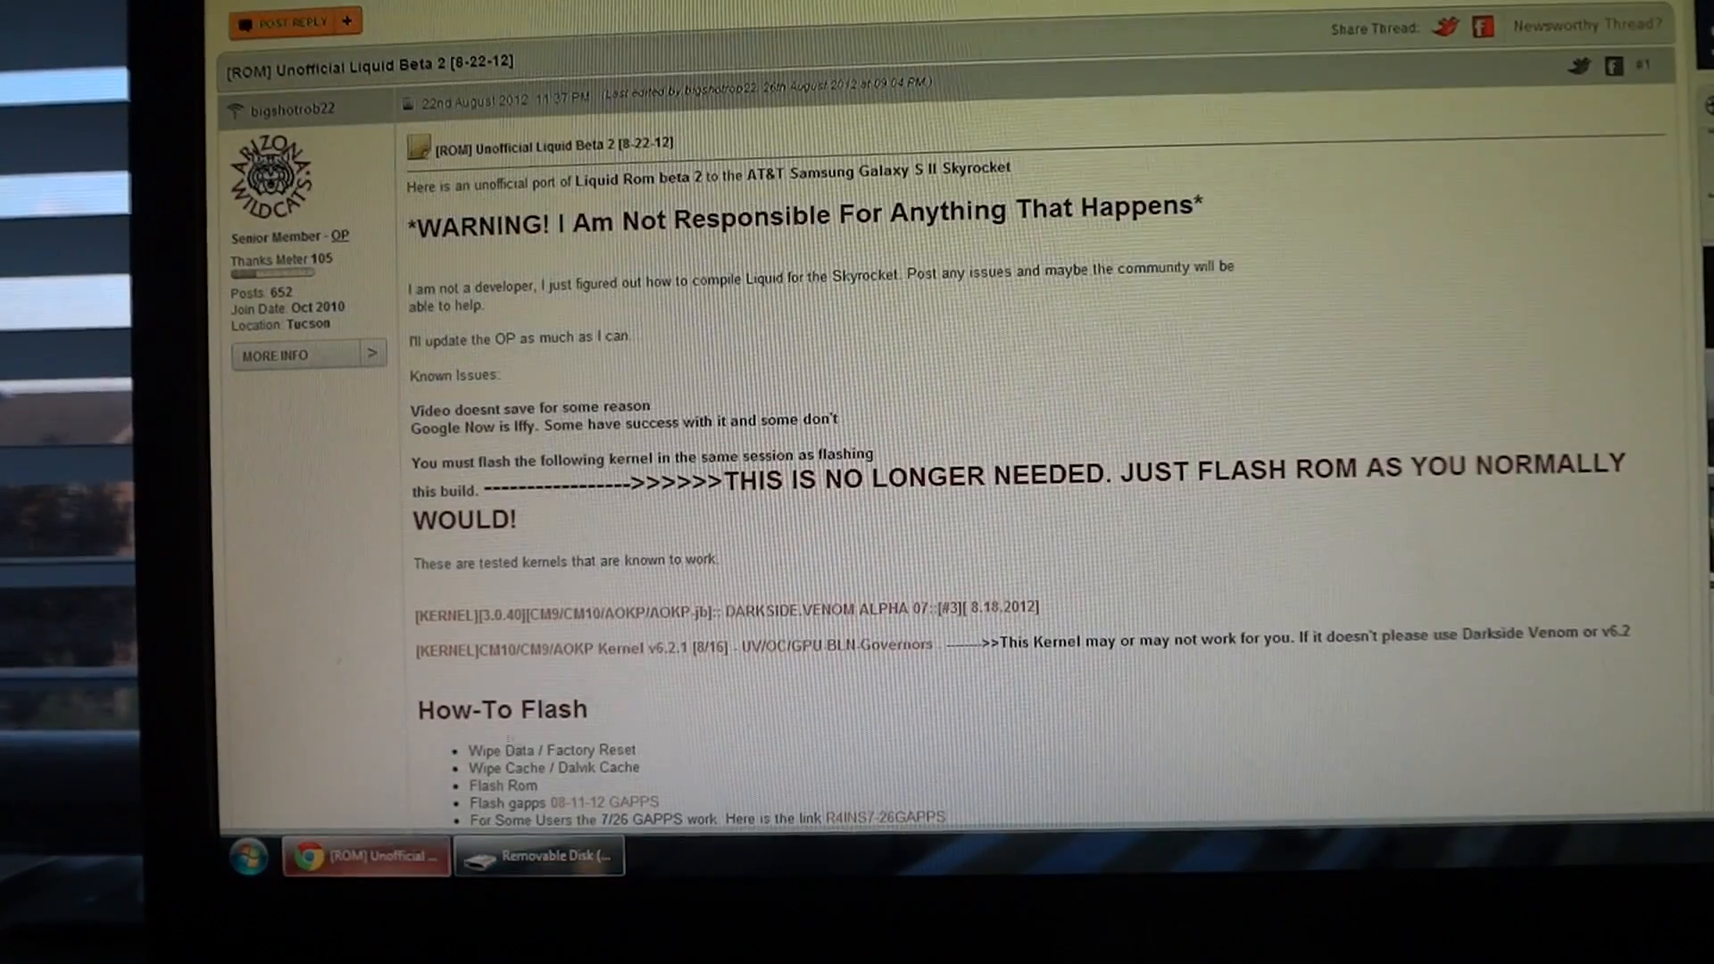
left_click(368, 855)
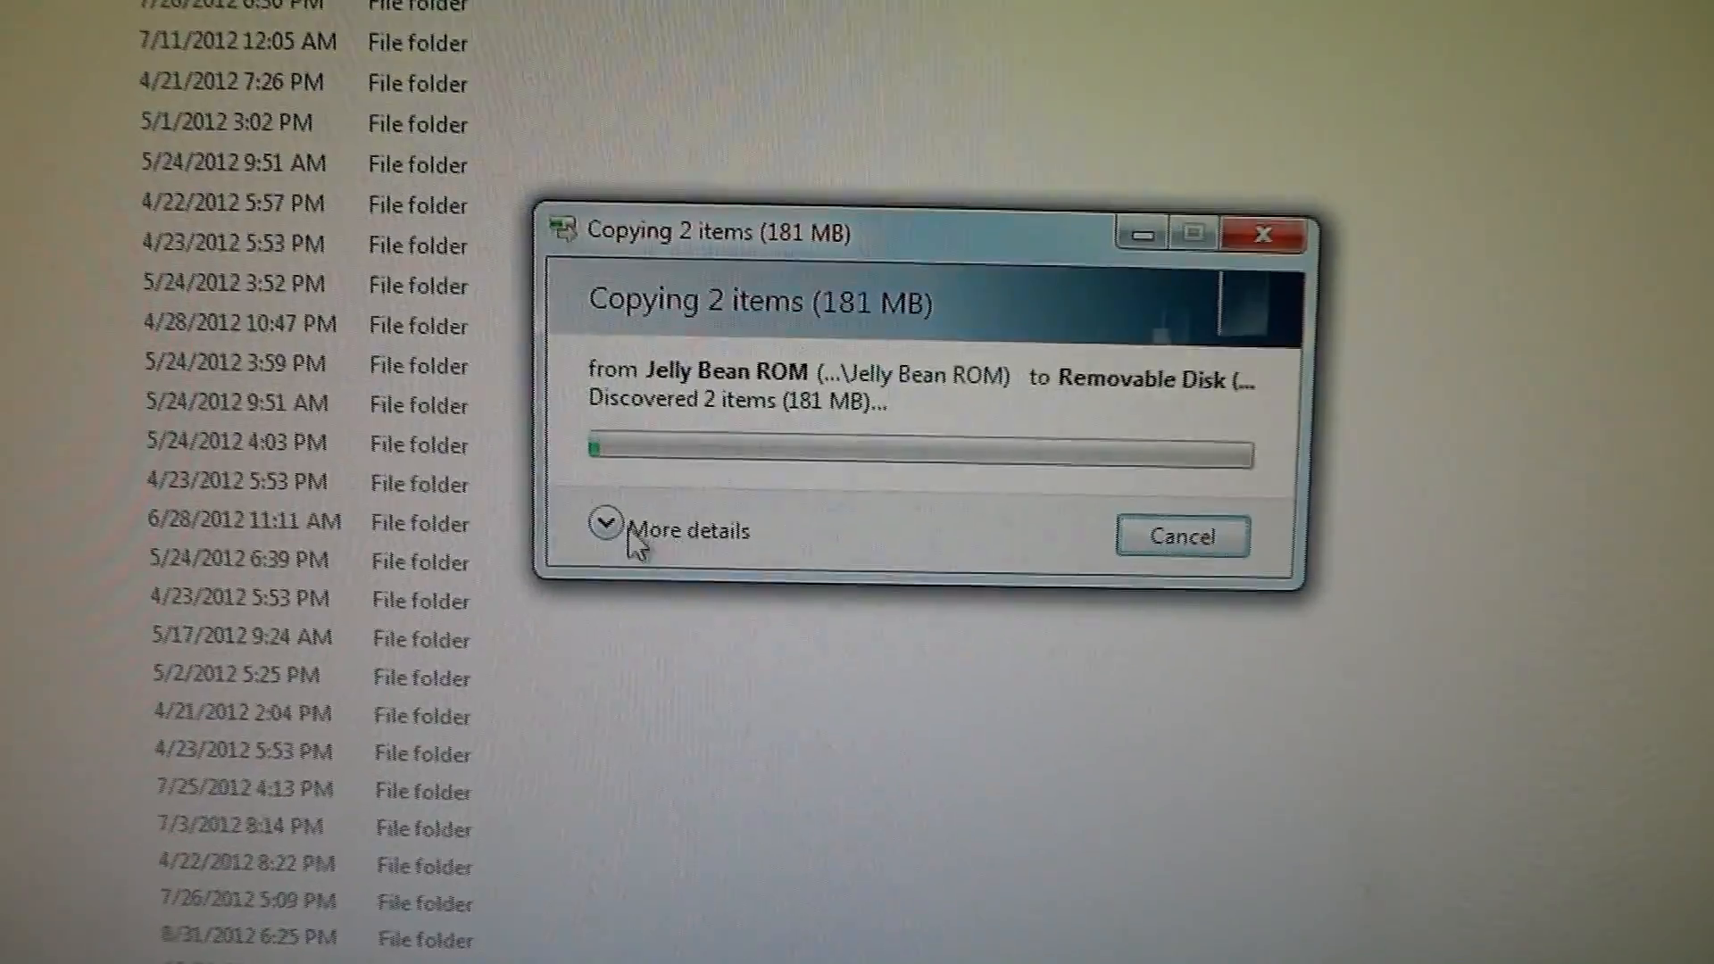
left_click(606, 530)
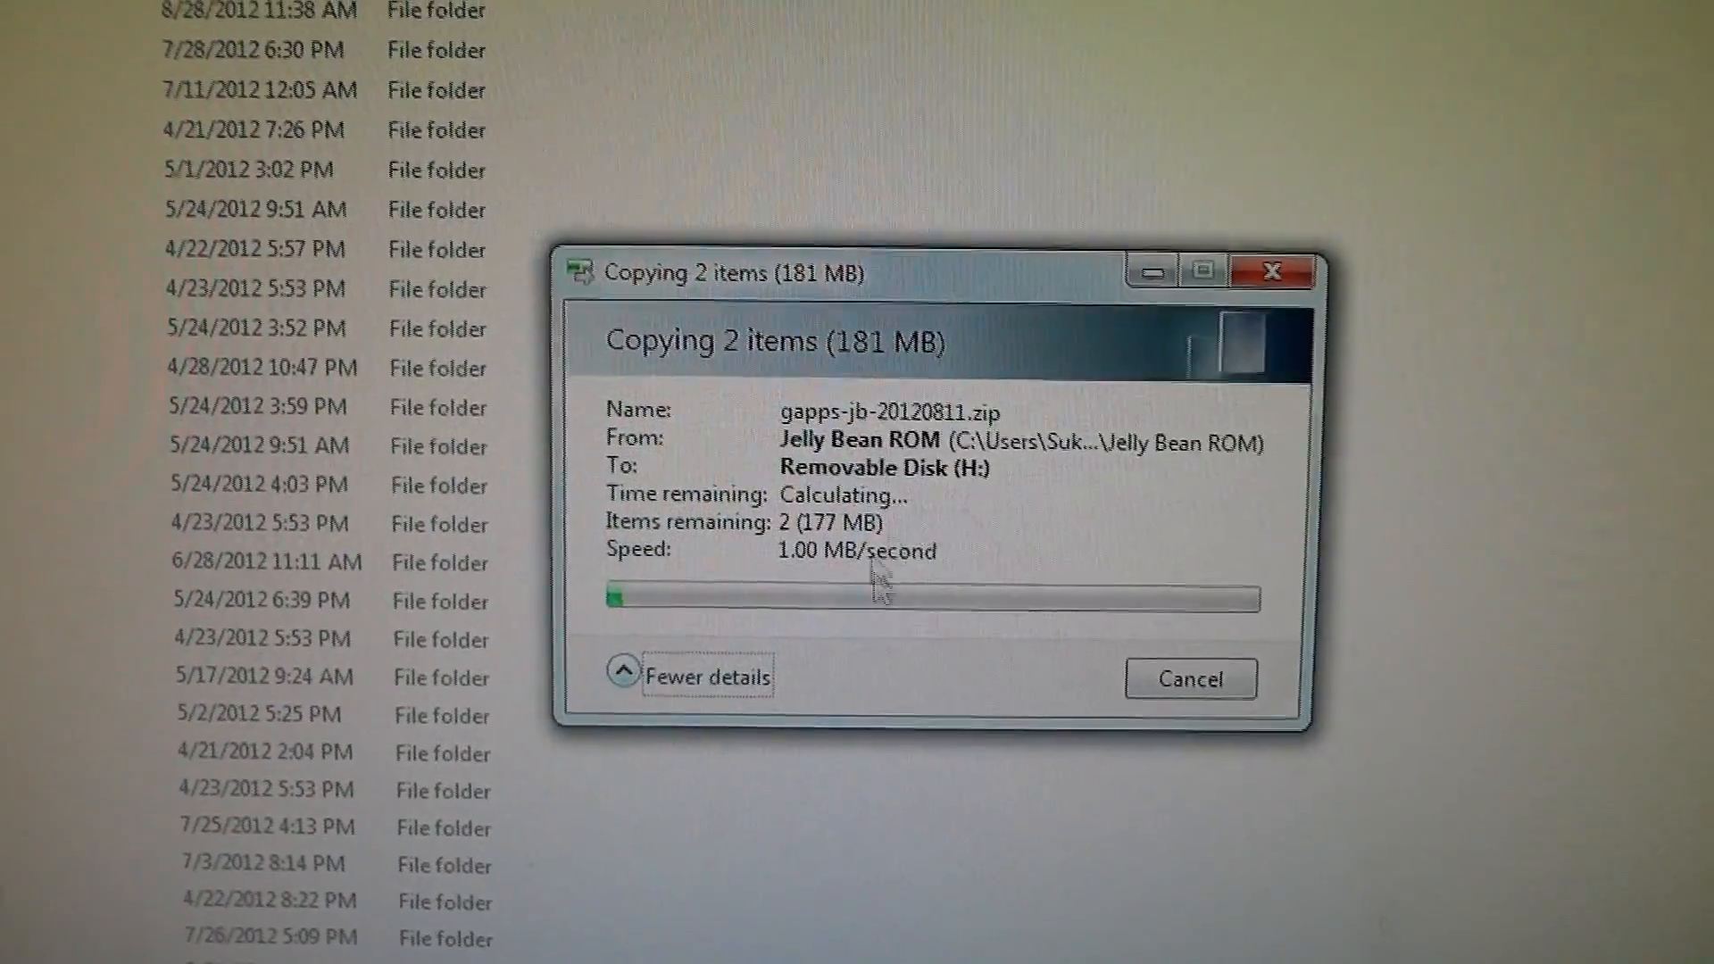